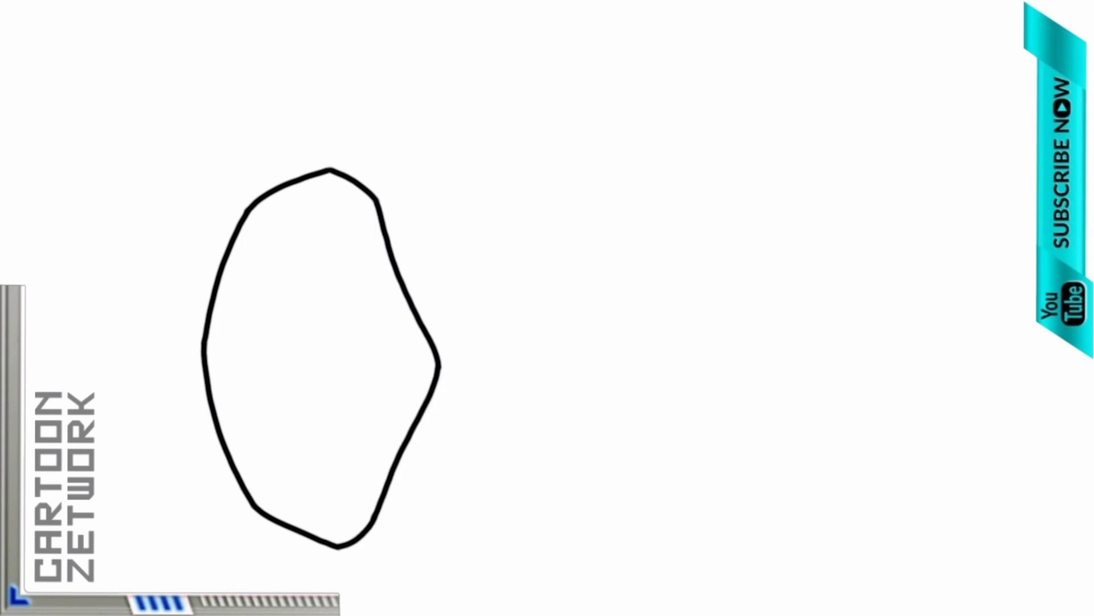
# Draw the face curve, the bandana band beside it and the outer back-of-head outline.
pyautogui.moveTo(339, 534); pyautogui.dragTo(485, 544)
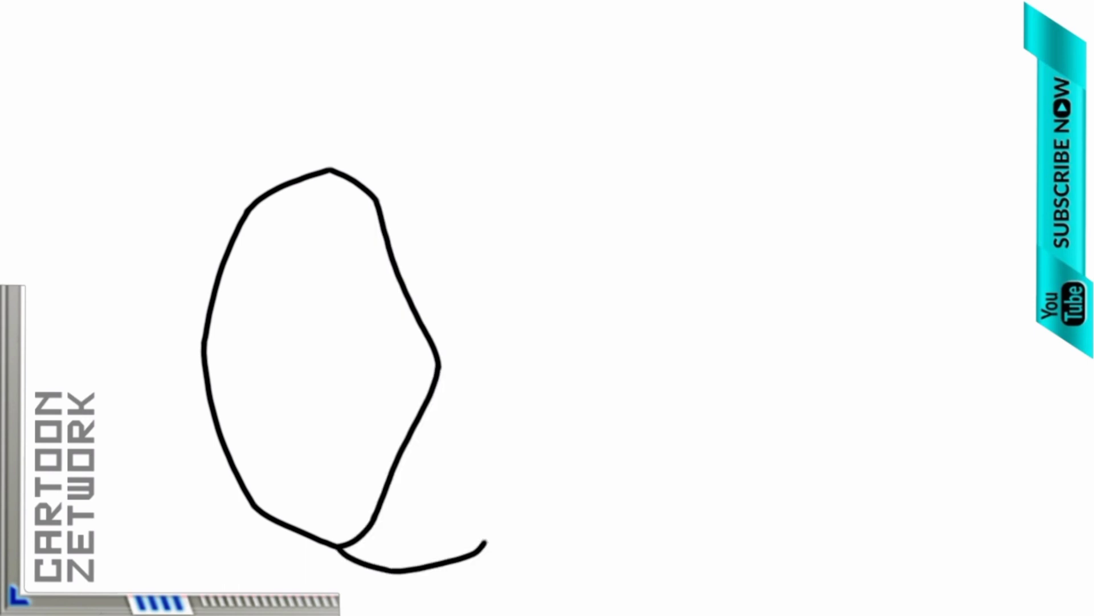
pyautogui.moveTo(388, 138); pyautogui.dragTo(489, 540)
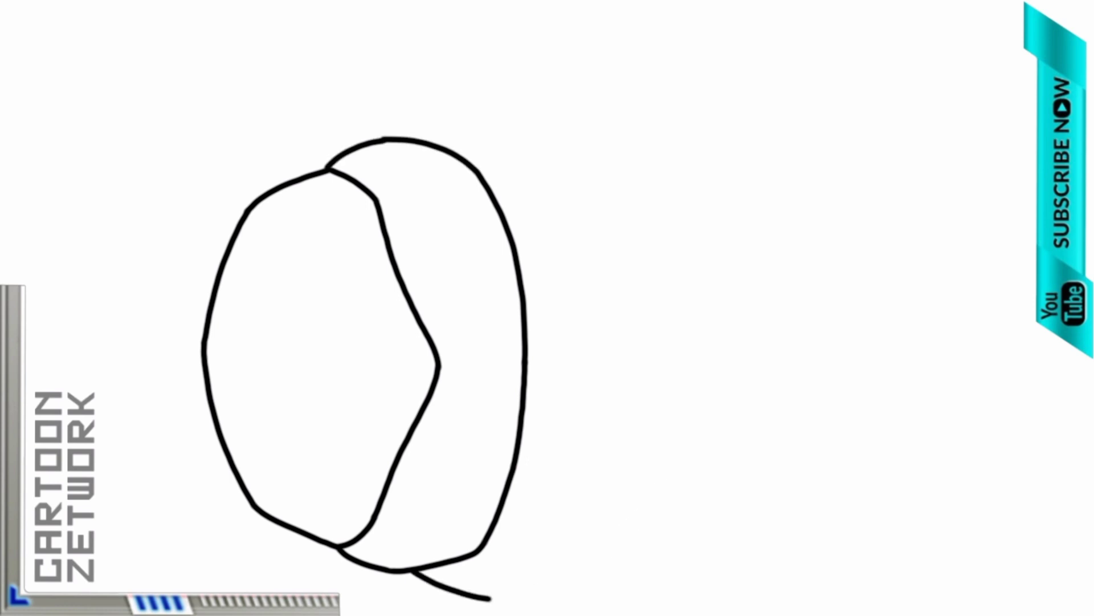
pyautogui.moveTo(481, 593); pyautogui.dragTo(677, 258)
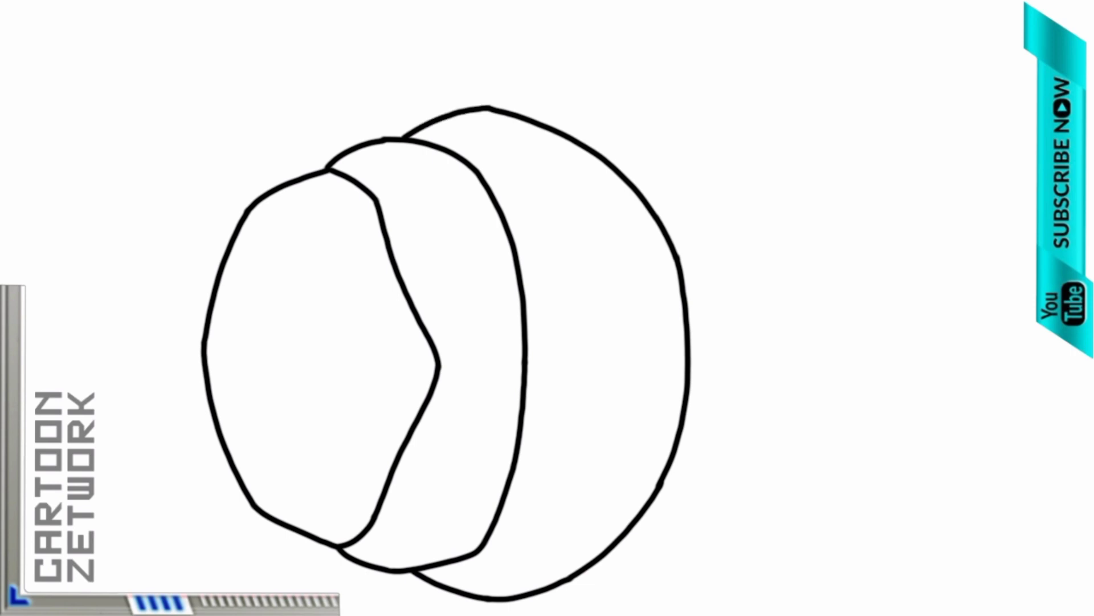
# Draw two almond eye holes in the band and the wide grinning mouth shape.
pyautogui.moveTo(433, 202); pyautogui.dragTo(454, 307)
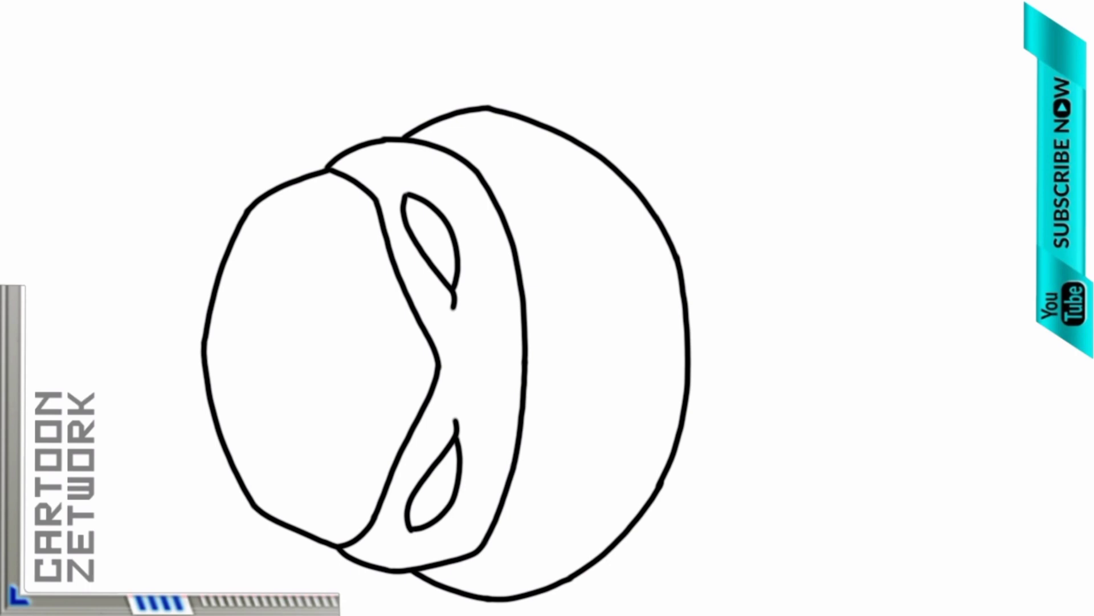
pyautogui.moveTo(555, 311); pyautogui.dragTo(573, 523)
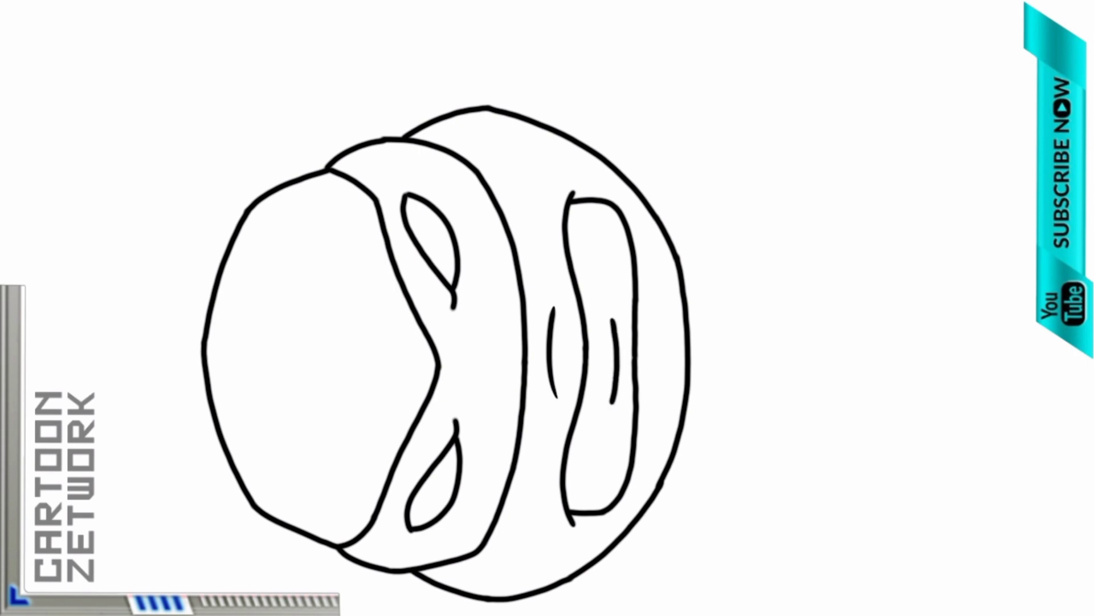
# Add inner lip lines to the grin and a curve trailing off the head's top.
pyautogui.moveTo(583, 206); pyautogui.dragTo(632, 283)
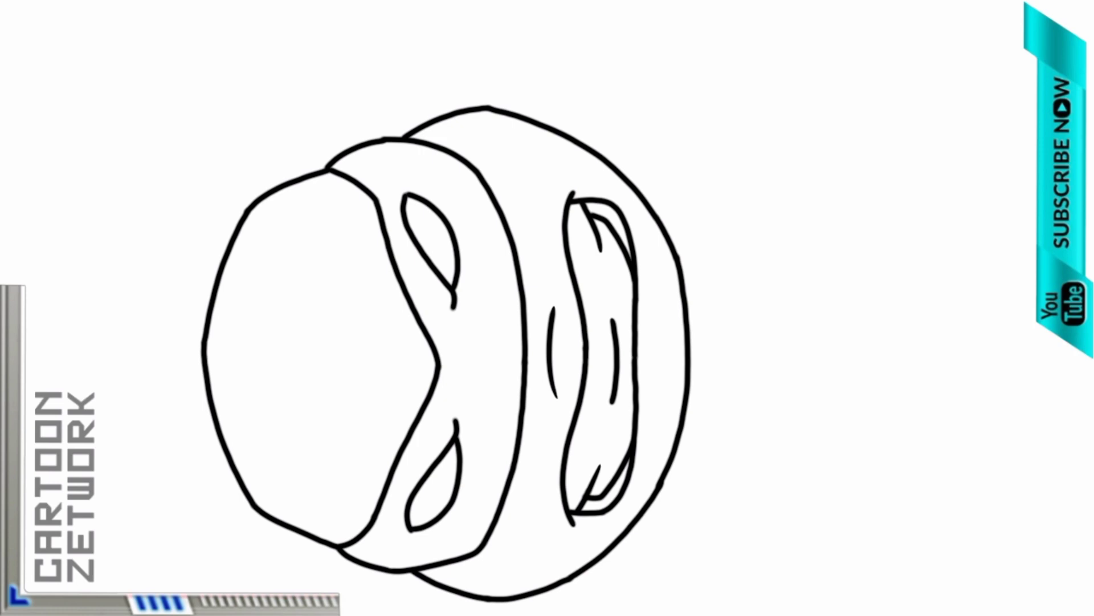
pyautogui.moveTo(503, 104); pyautogui.dragTo(726, 88)
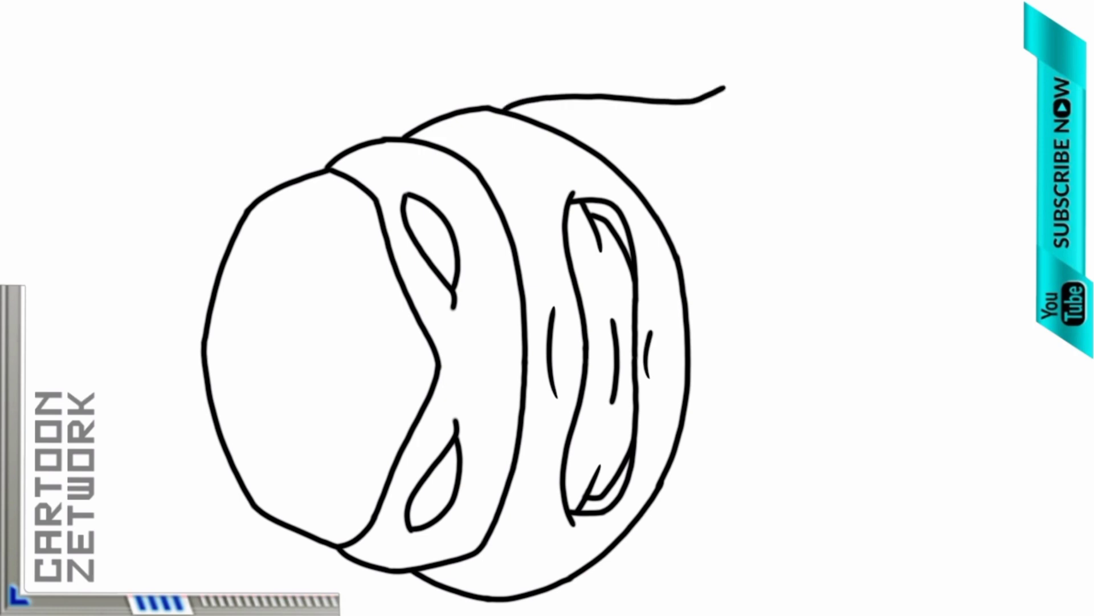